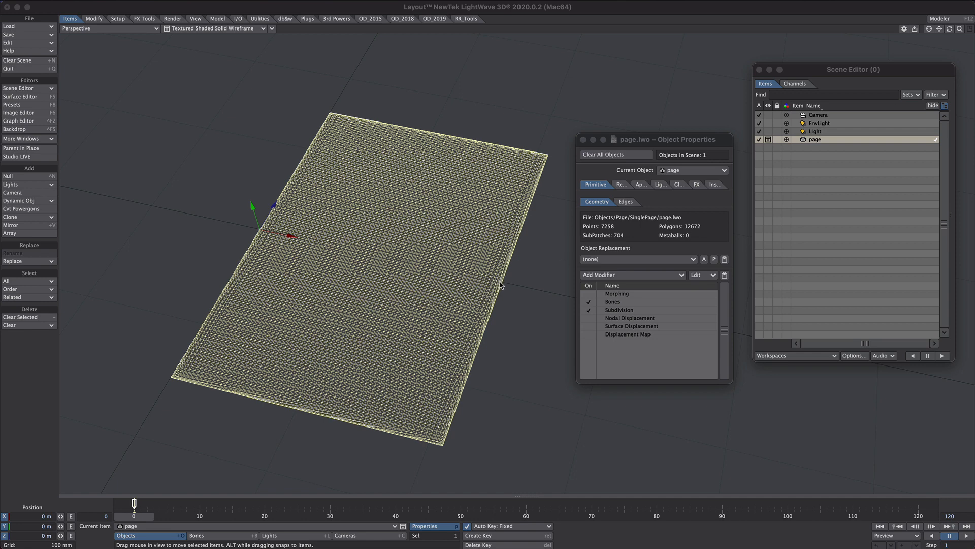
{"action": "mouse_move", "coordinate": [493, 308]}
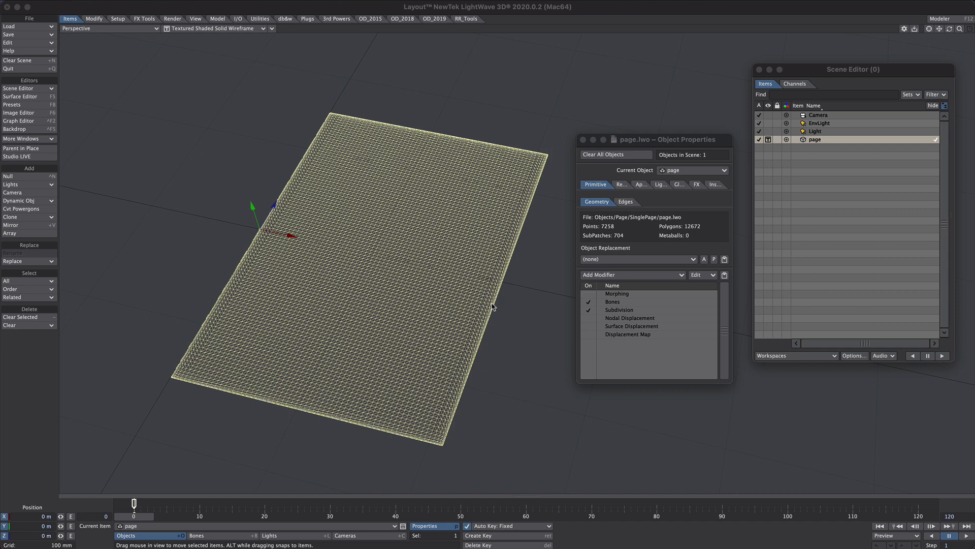
{"action": "mouse_move", "coordinate": [511, 261]}
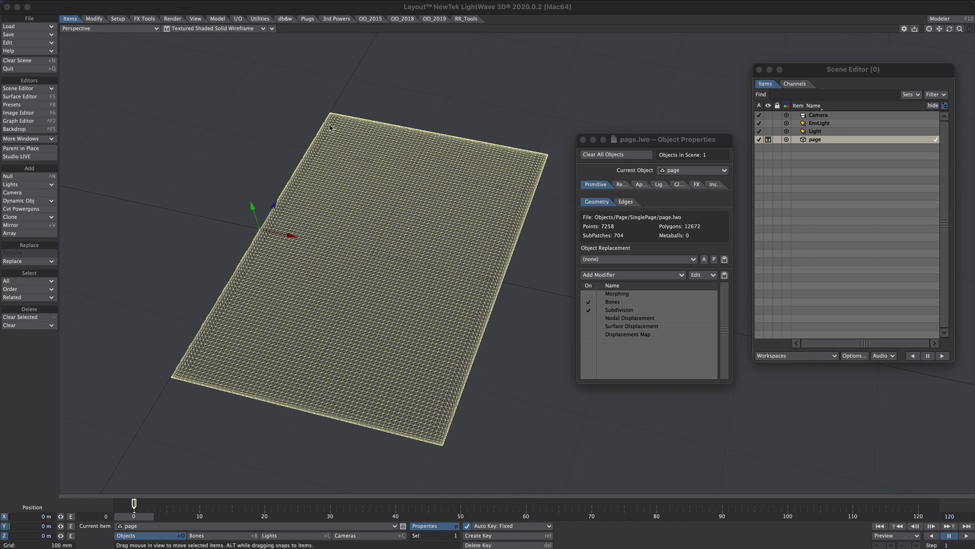
{"action": "mouse_move", "coordinate": [614, 302]}
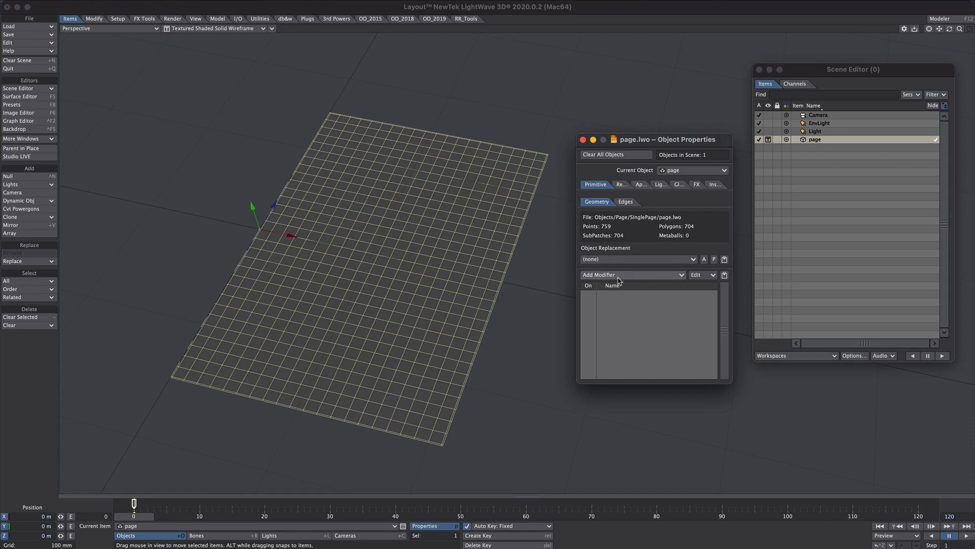
{"action": "mouse_move", "coordinate": [613, 311]}
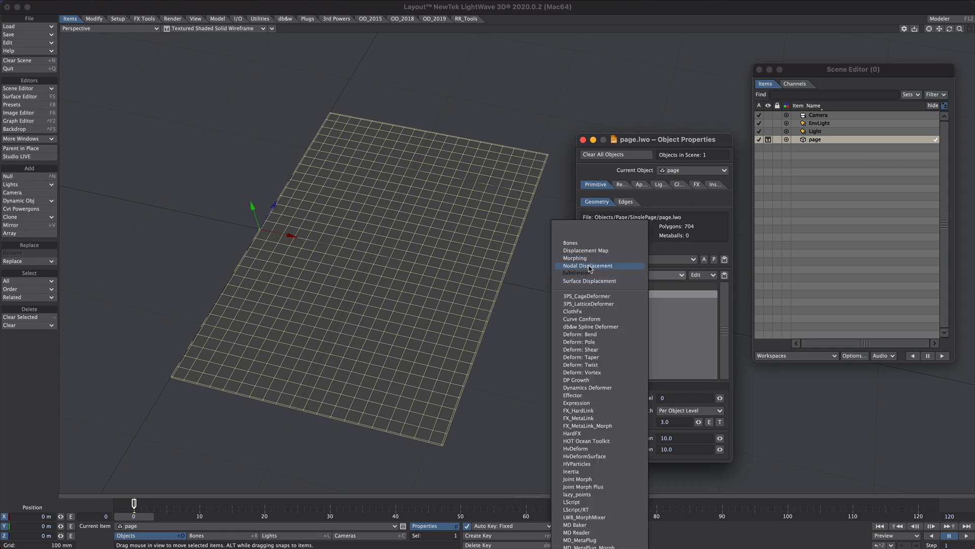
Add a Nodal Displacement modifier to the page object
{"action": "left_click", "coordinate": [578, 272]}
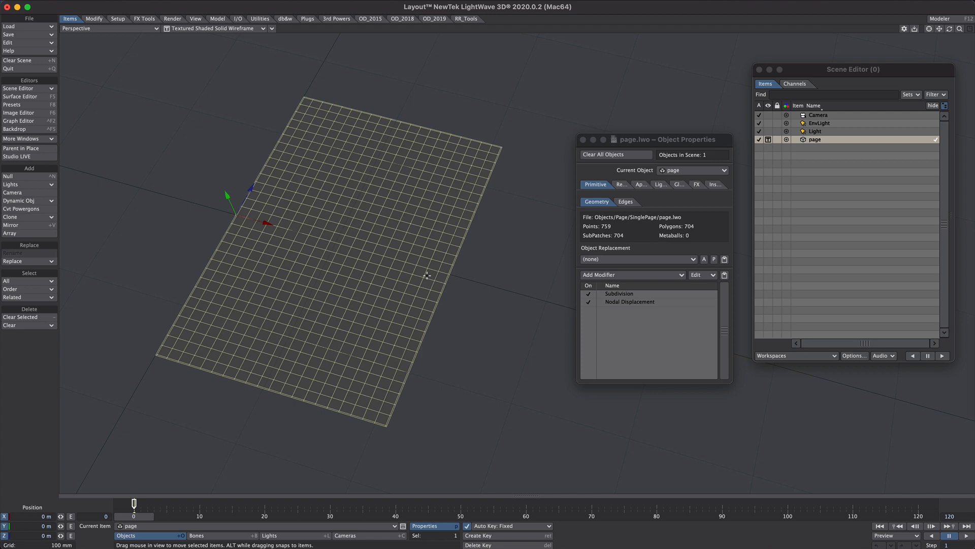
Create two null objects named Base and Handle
{"action": "left_click", "coordinate": [8, 176]}
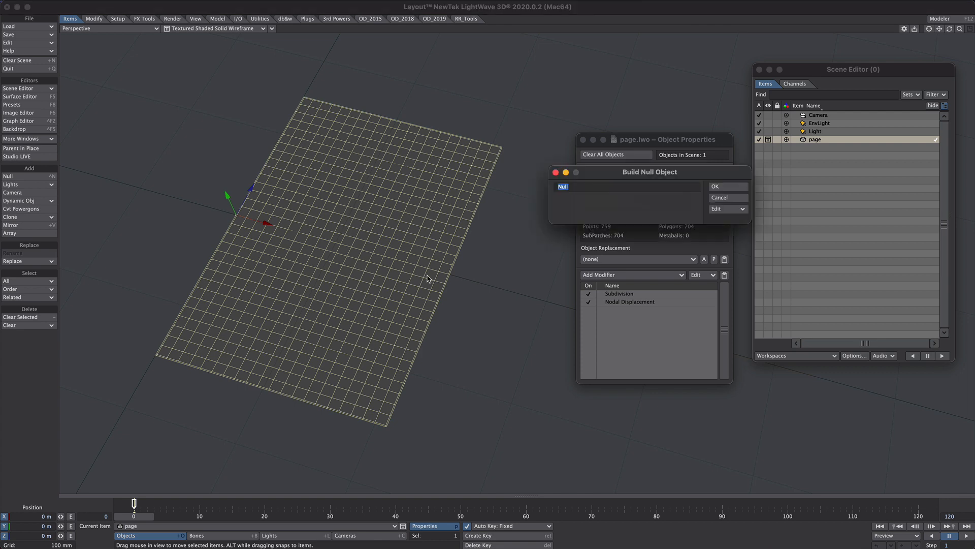
{"action": "left_click", "coordinate": [726, 185]}
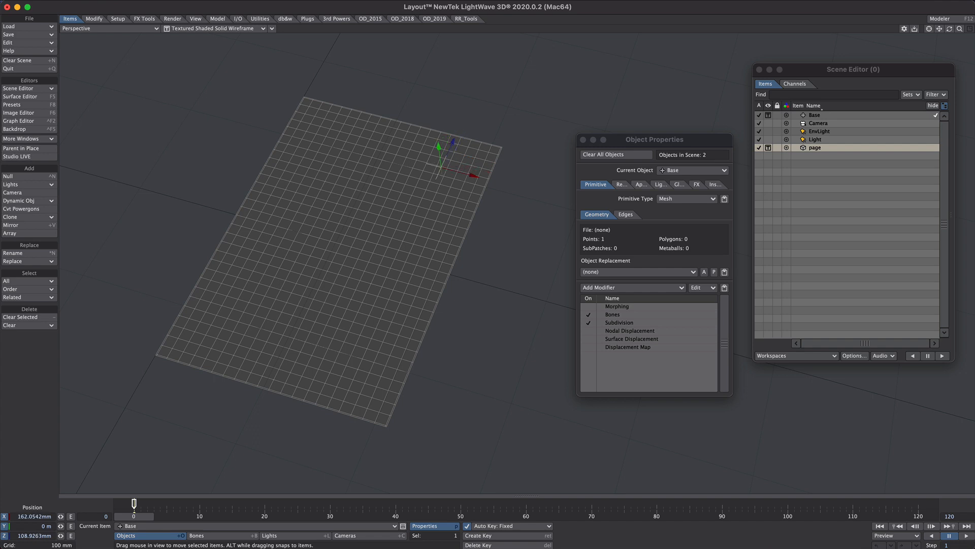
{"action": "left_click", "coordinate": [8, 176]}
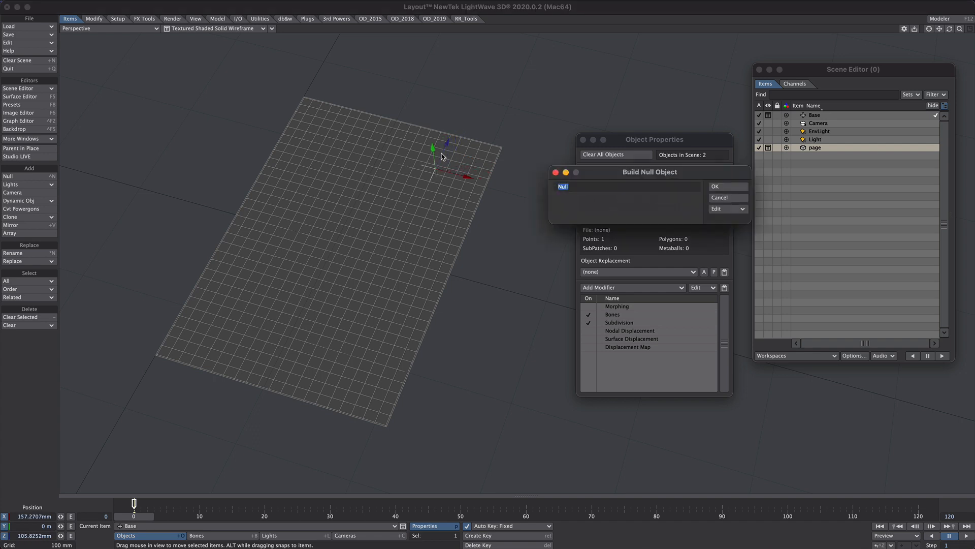
{"action": "left_click", "coordinate": [725, 186]}
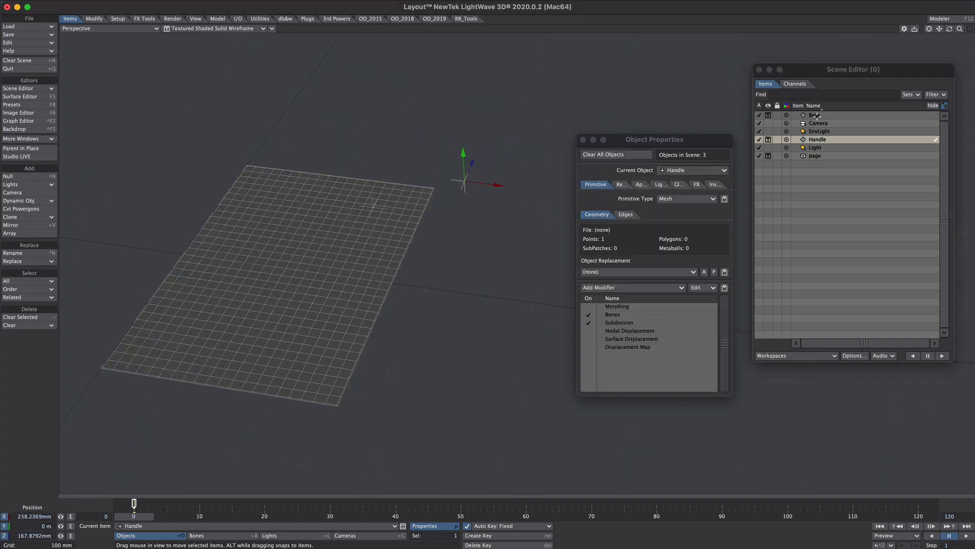
Parent the Base and Handle nulls under the page object
{"action": "left_click", "coordinate": [813, 115]}
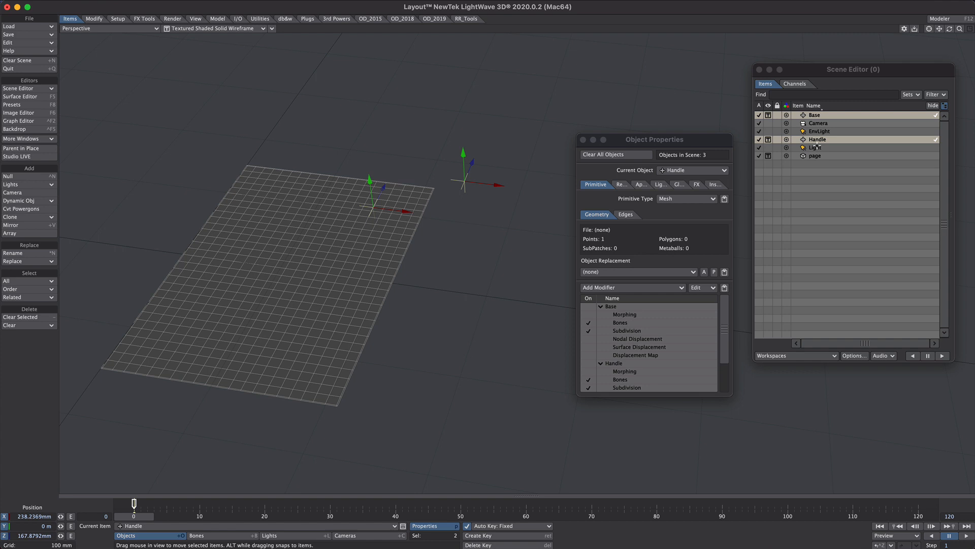
{"action": "left_click", "coordinate": [815, 155]}
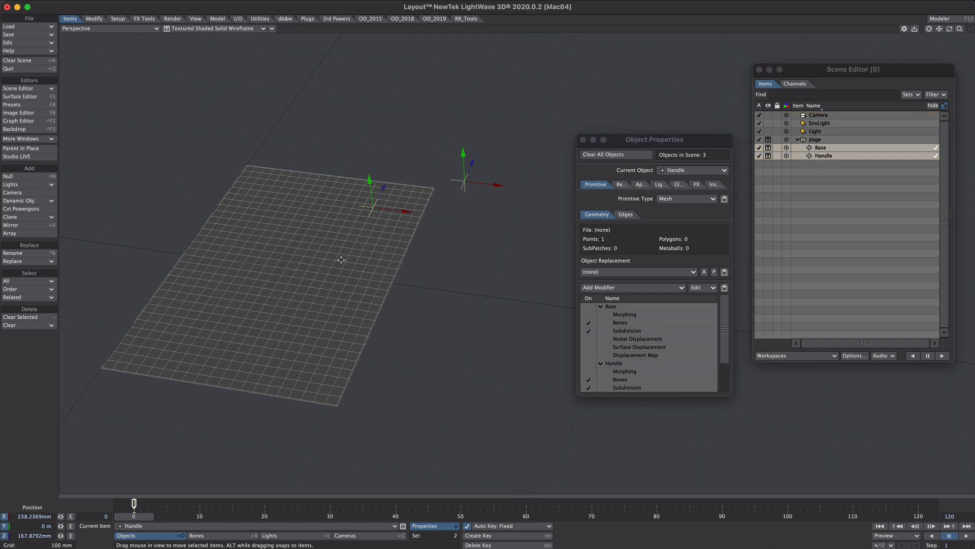
{"action": "mouse_move", "coordinate": [463, 33]}
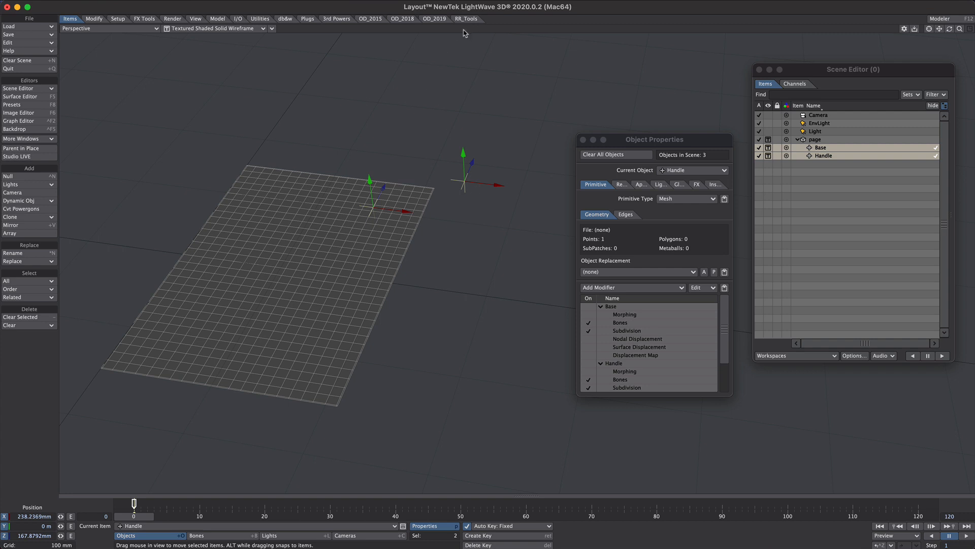
{"action": "mouse_move", "coordinate": [465, 32]}
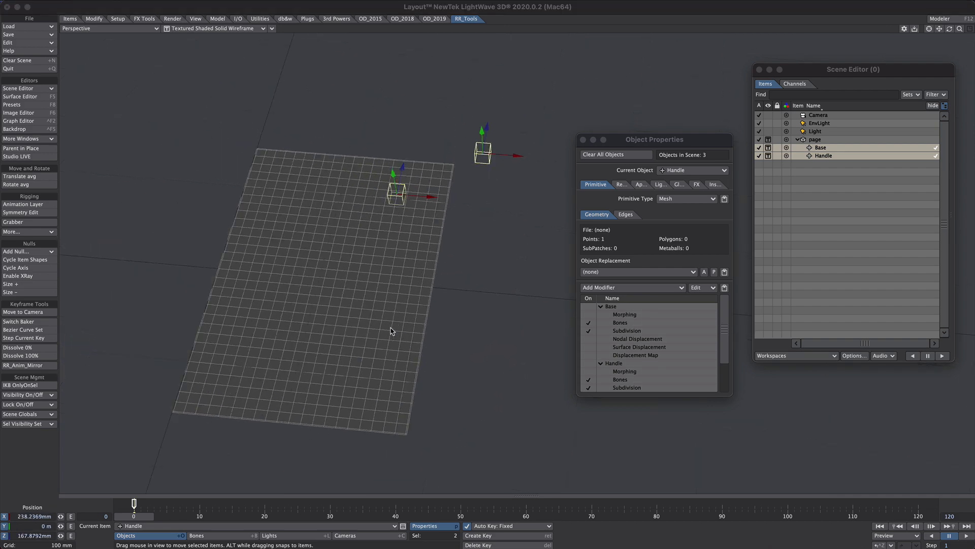
In the page's displacement node graph, switch the Displacement node's mode from Displace to Set
{"action": "left_click", "coordinate": [815, 139]}
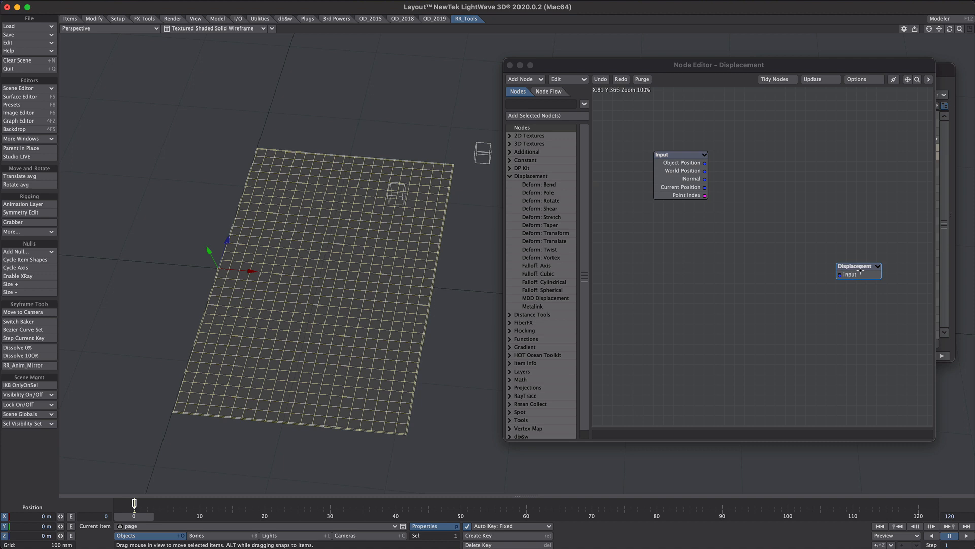
{"action": "double_click", "coordinate": [855, 266]}
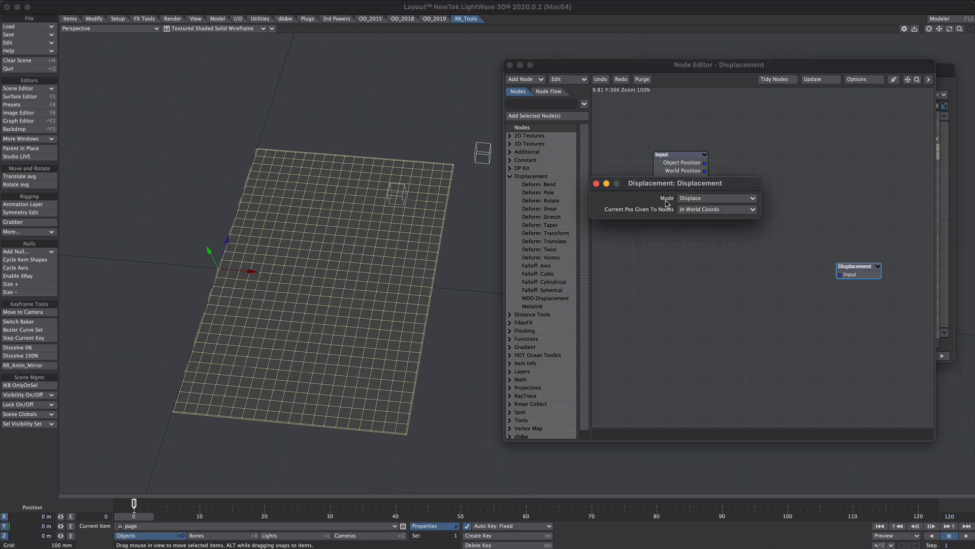
{"action": "left_click", "coordinate": [715, 198]}
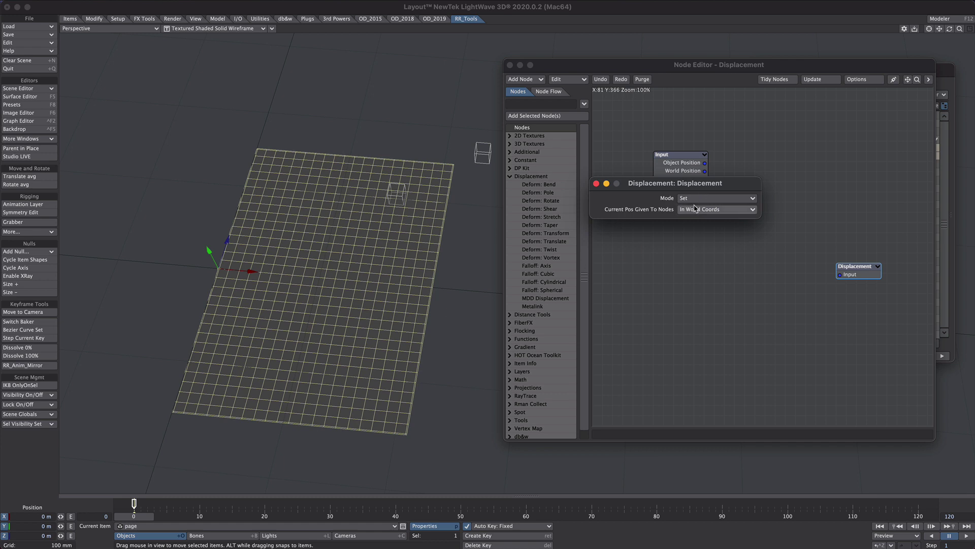
{"action": "left_click", "coordinate": [716, 209]}
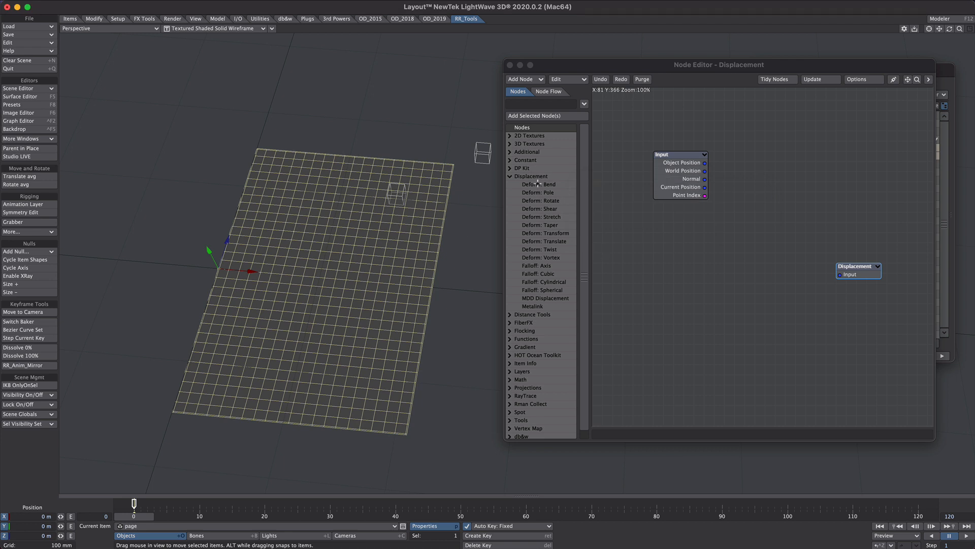
Add a Deform: Bend node and an Item Info node reading the Base null
{"action": "left_click", "coordinate": [538, 184]}
{"action": "type", "text": "item in"}
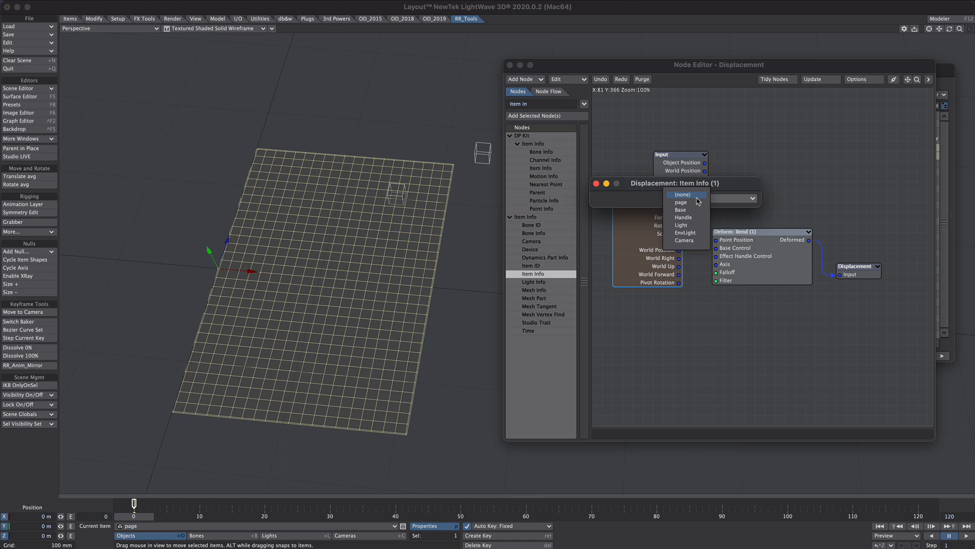
{"action": "left_click", "coordinate": [681, 209]}
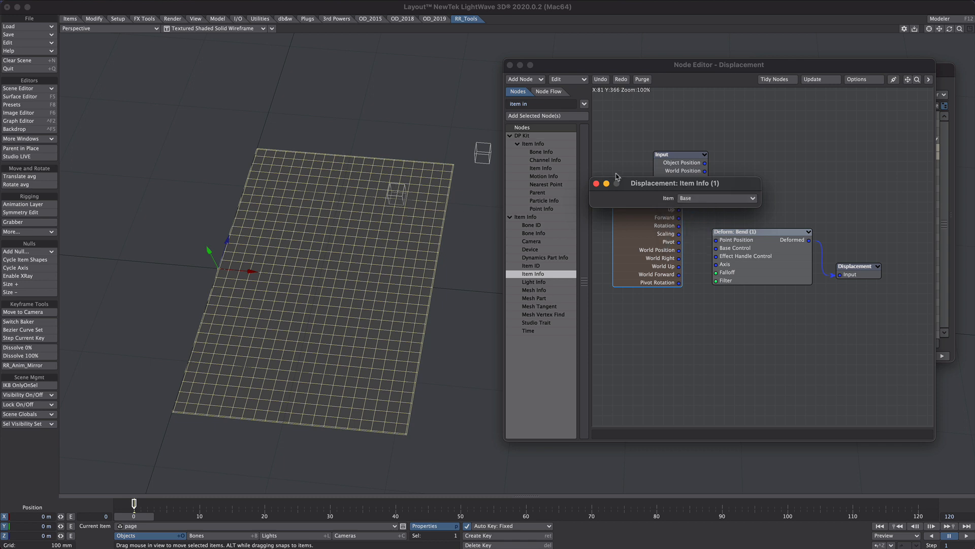
{"action": "left_click", "coordinate": [596, 182]}
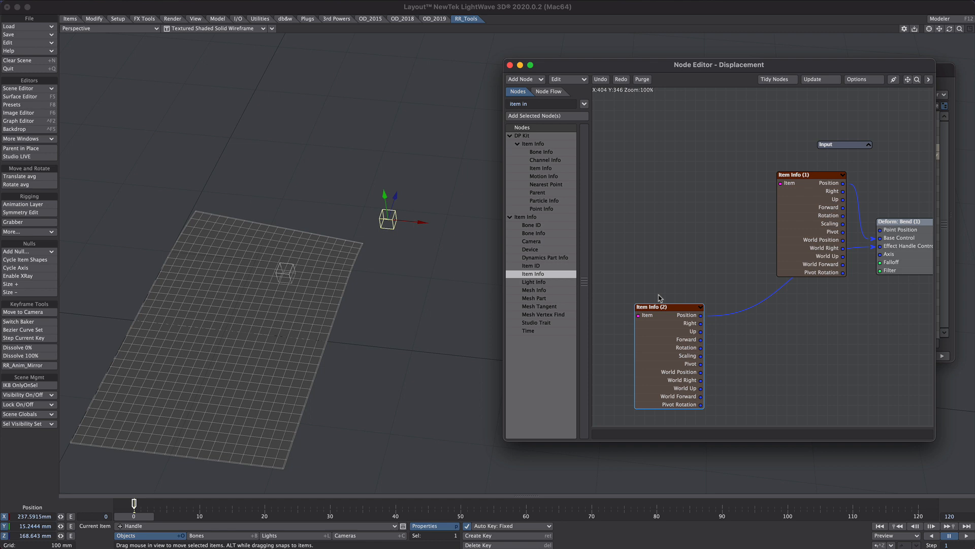
{"action": "mouse_move", "coordinate": [694, 329]}
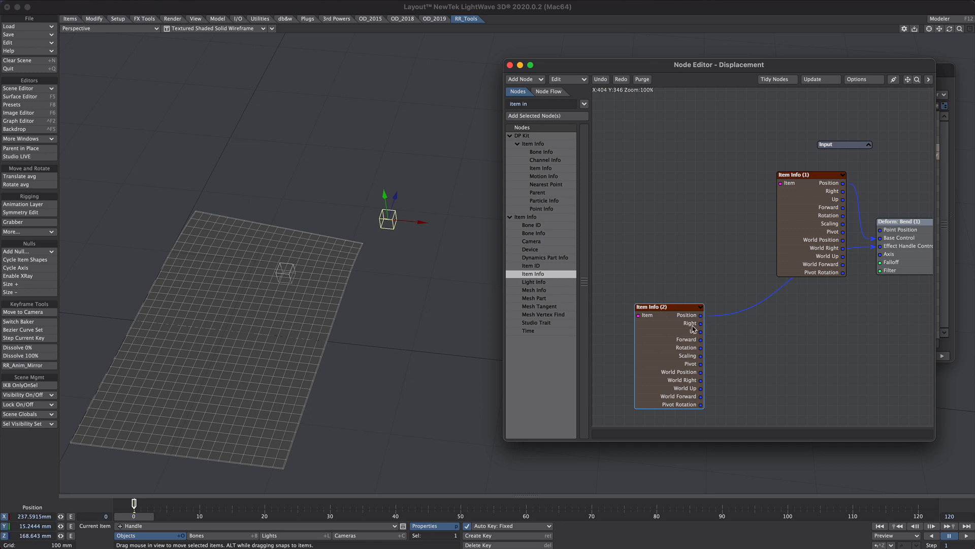
{"action": "mouse_move", "coordinate": [410, 215]}
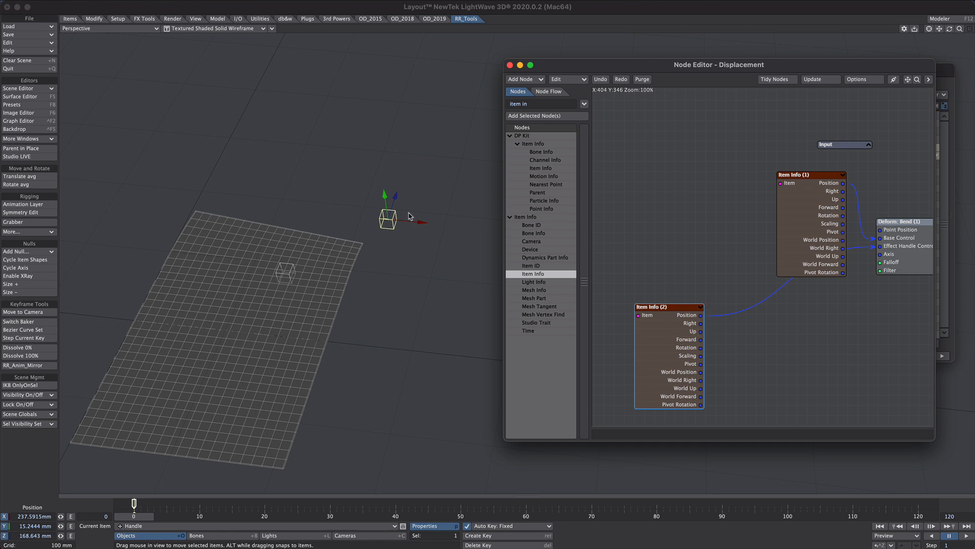
{"action": "mouse_move", "coordinate": [700, 337]}
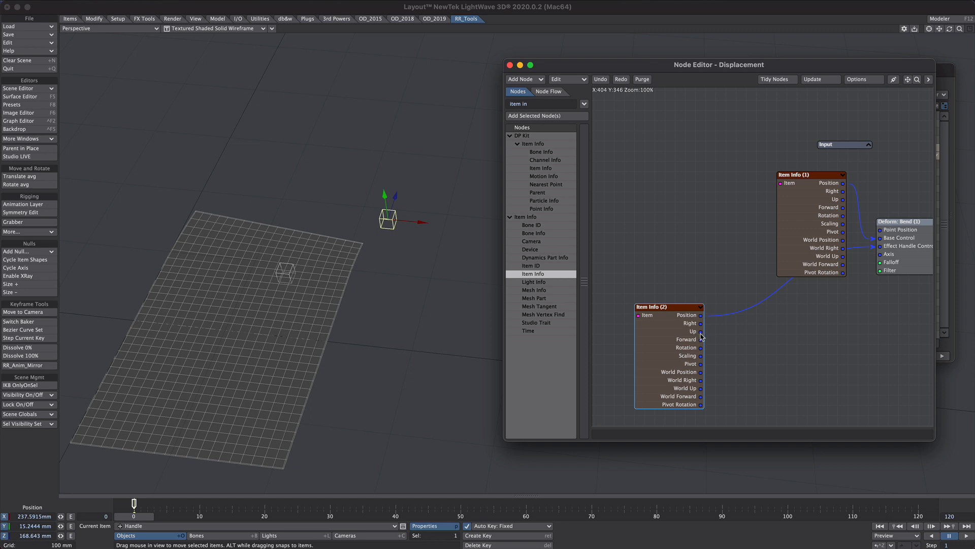
{"action": "mouse_move", "coordinate": [605, 279]}
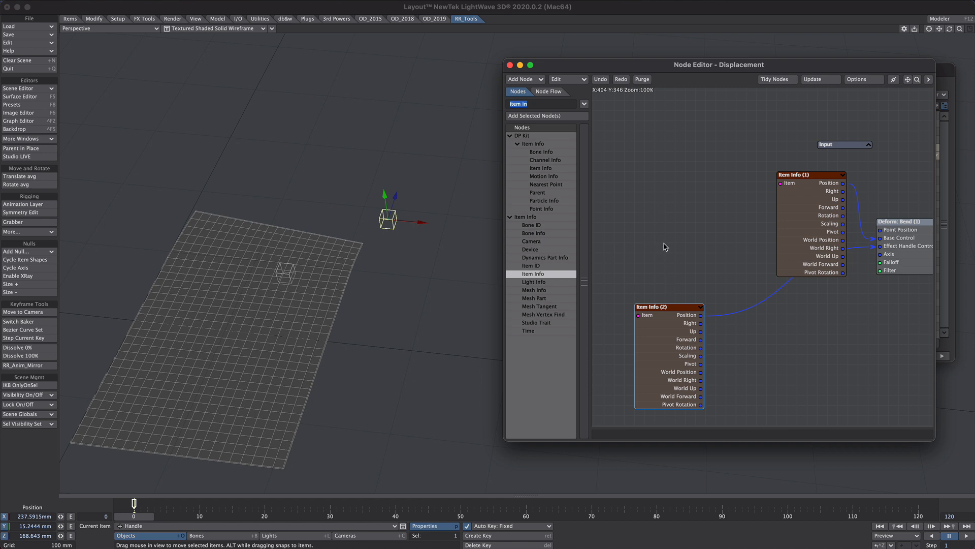
{"action": "mouse_move", "coordinate": [680, 262]}
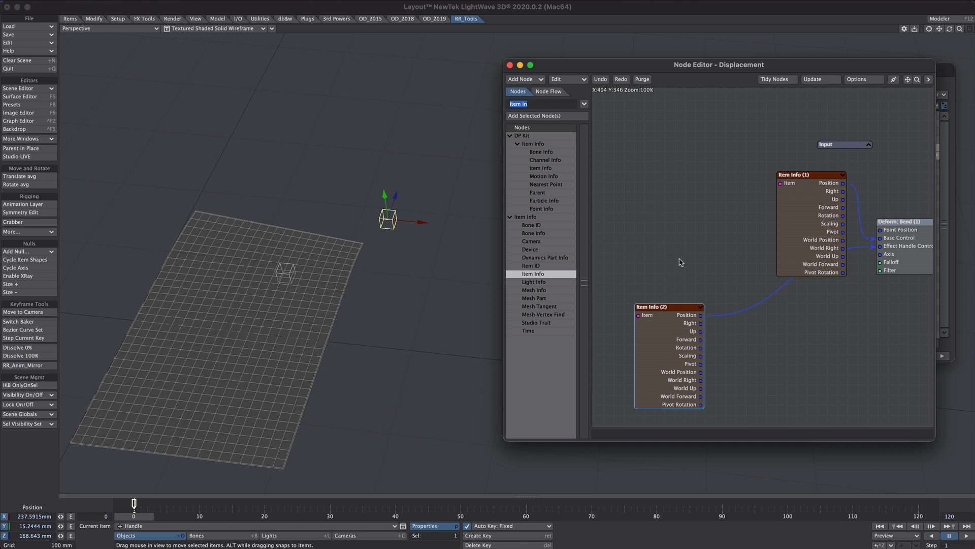
{"action": "mouse_move", "coordinate": [554, 115]}
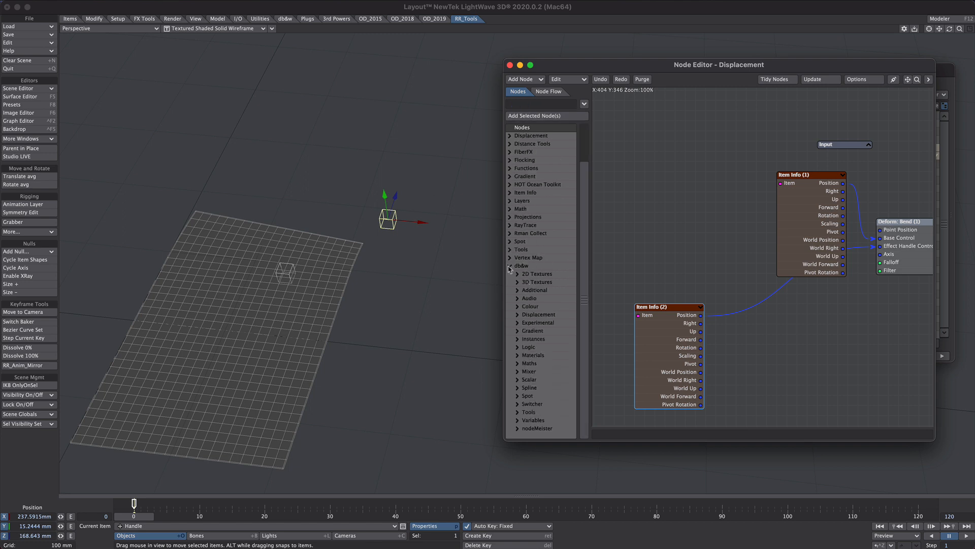
Expand the db&w Tools node group to reach the Channel Blender nodes
{"action": "left_click", "coordinate": [529, 411]}
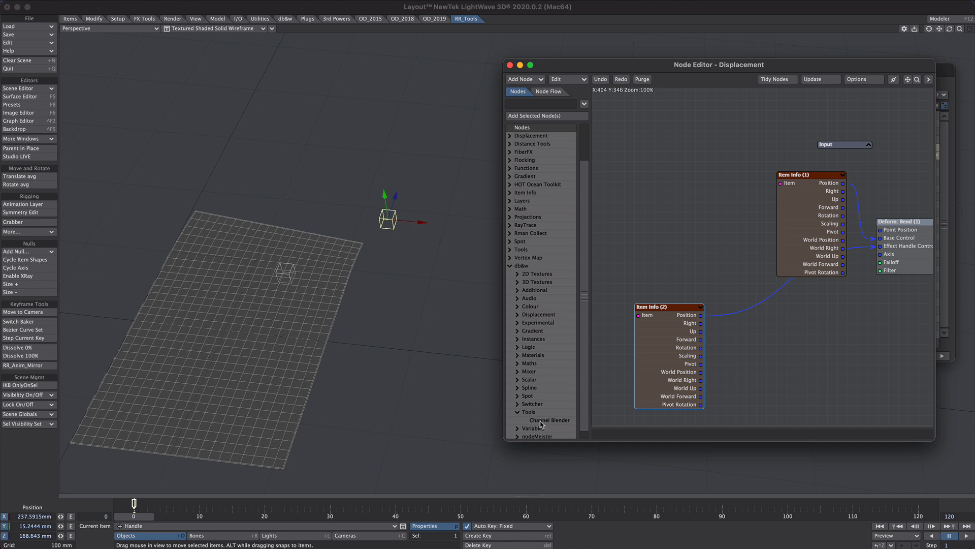
{"action": "left_click", "coordinate": [550, 420]}
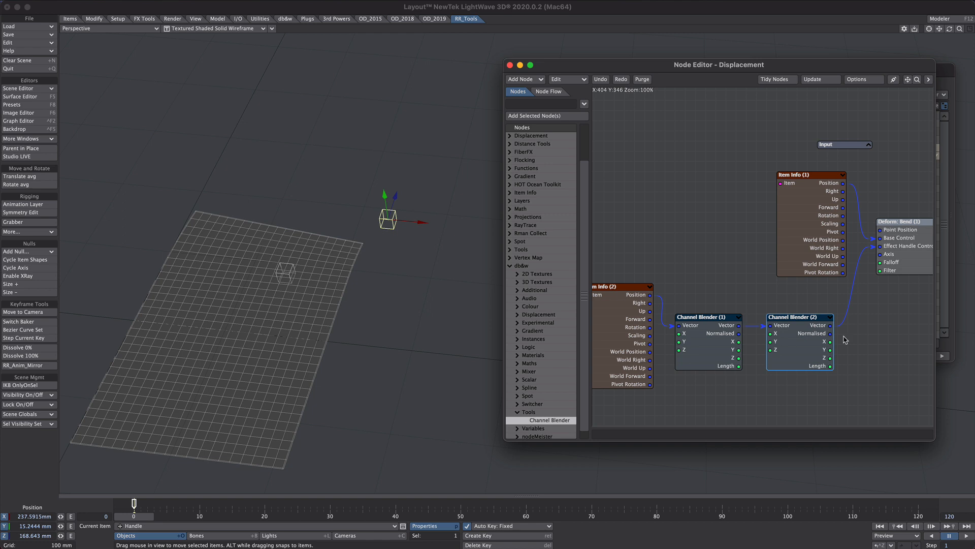
{"action": "mouse_move", "coordinate": [740, 393]}
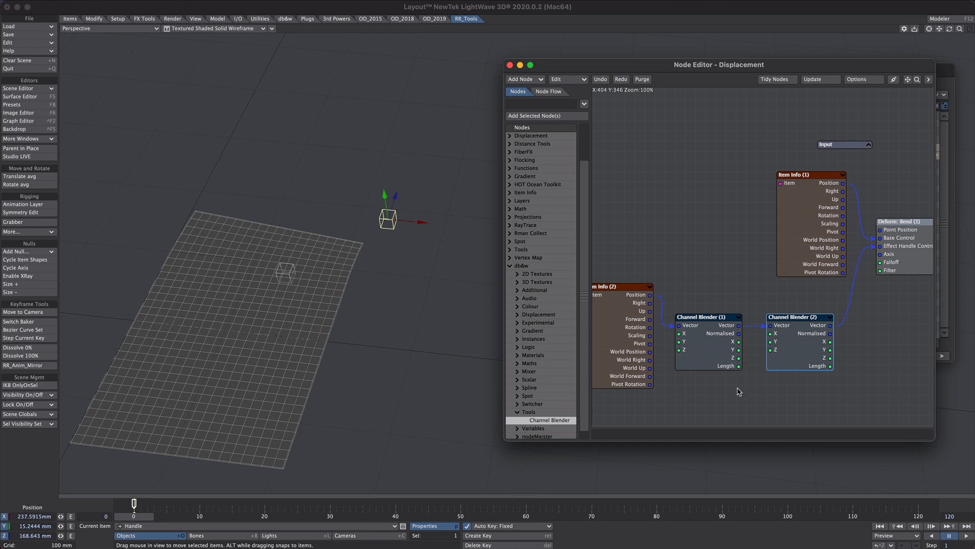
{"action": "mouse_move", "coordinate": [819, 337]}
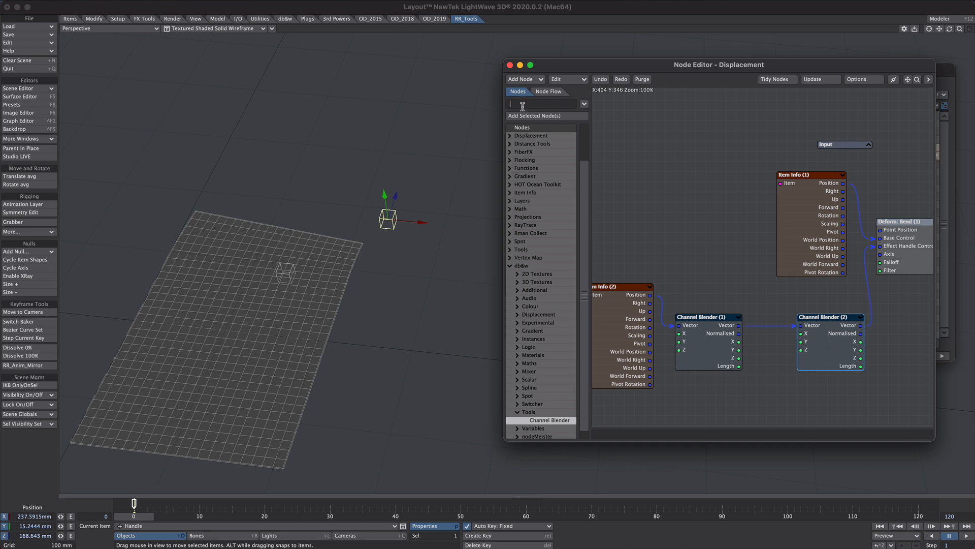
Add a Scalar Multiply node between the Channel Blenders with B set to 10.0
{"action": "type", "text": "multip"}
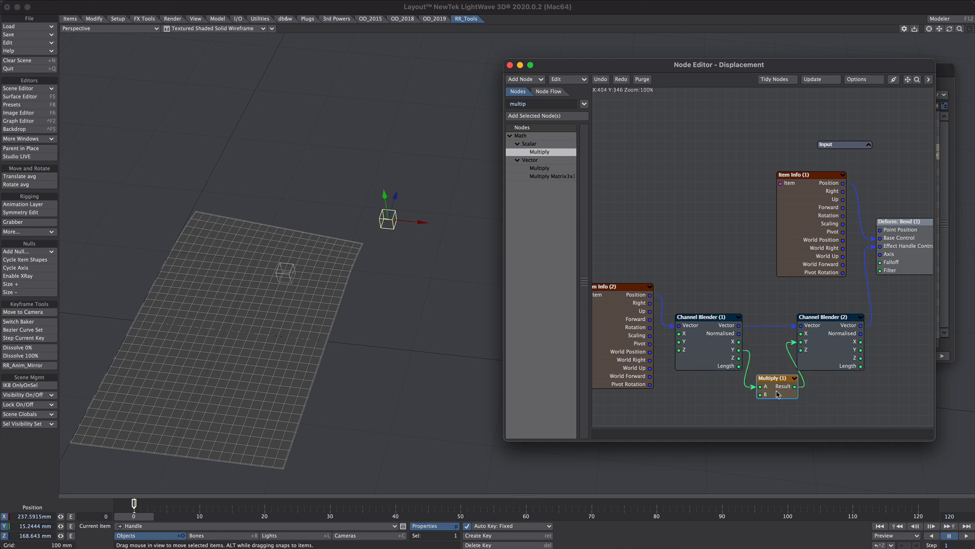
{"action": "double_click", "coordinate": [774, 378]}
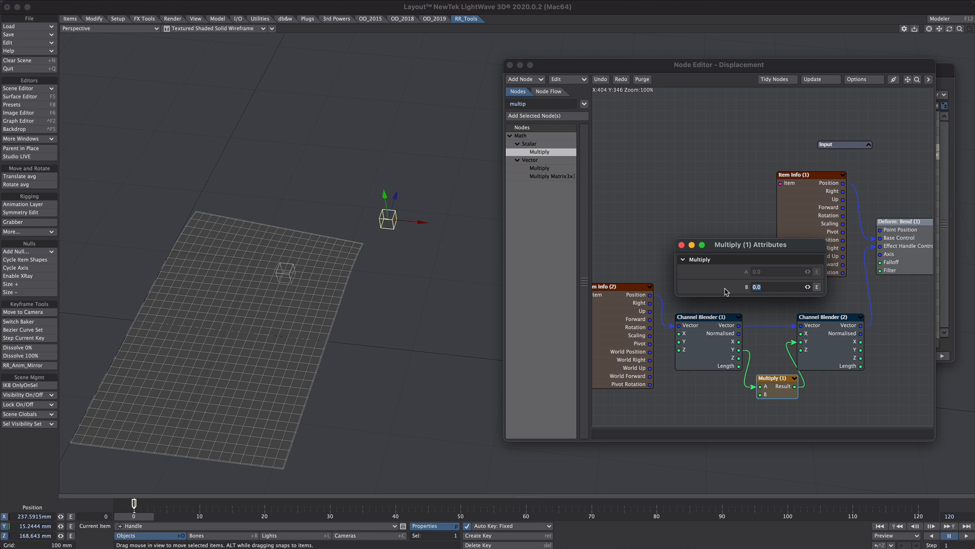
{"action": "type", "text": "10.0"}
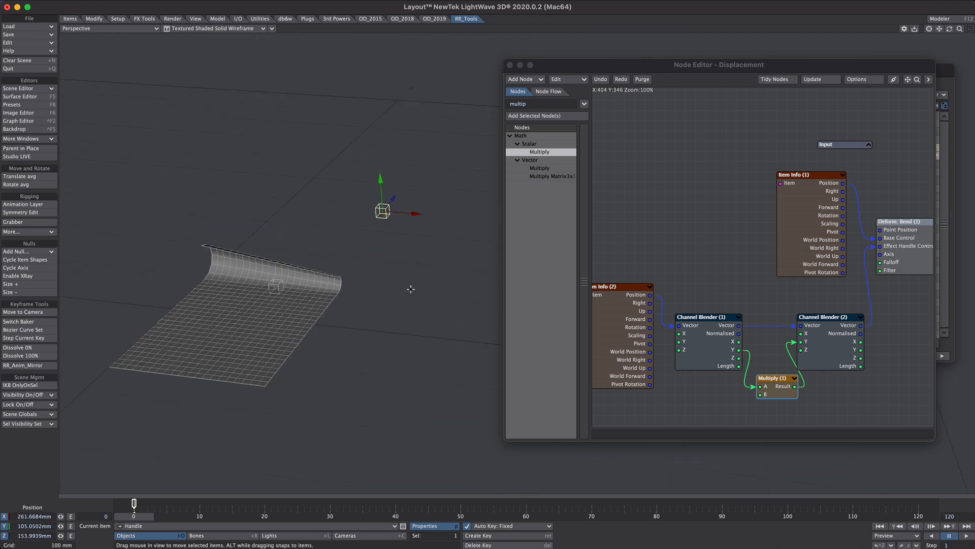
{"action": "mouse_move", "coordinate": [320, 251]}
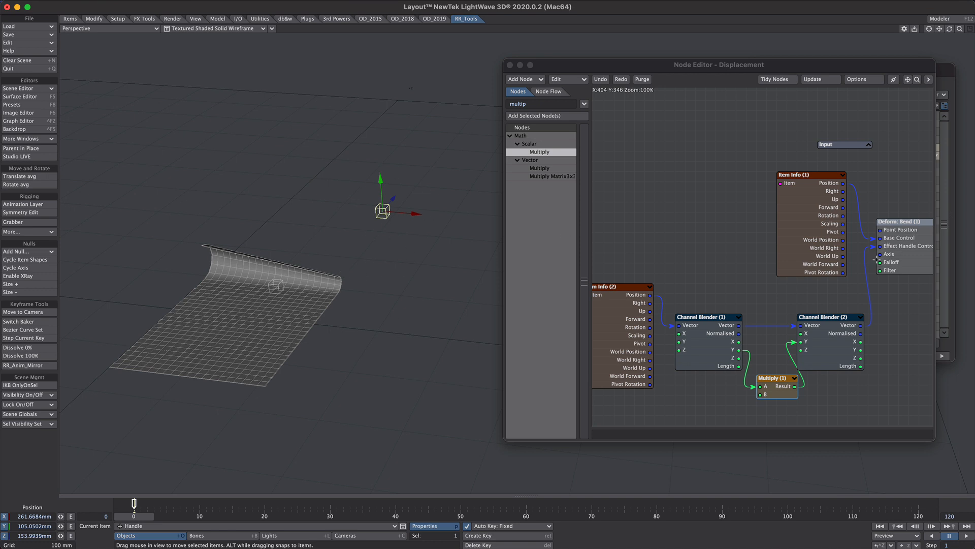
{"action": "mouse_move", "coordinate": [368, 287]}
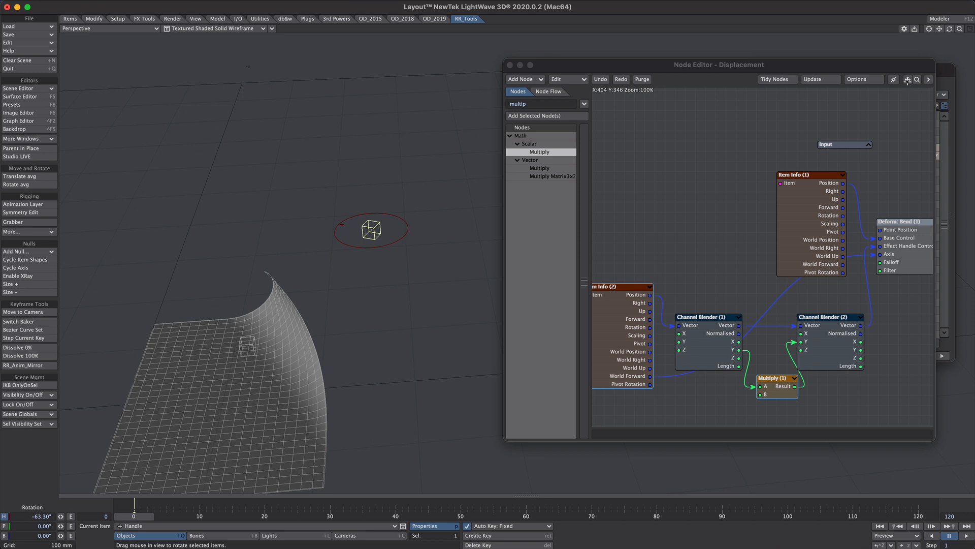
Set the Bend node's Axis Type, then rotate Handle so the page curls further
{"action": "double_click", "coordinate": [902, 221]}
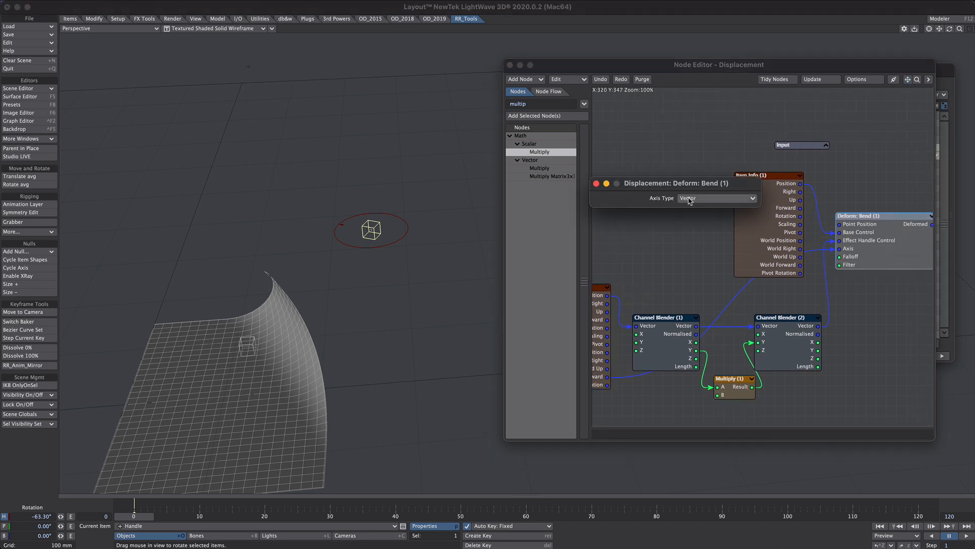
{"action": "left_click", "coordinate": [597, 182]}
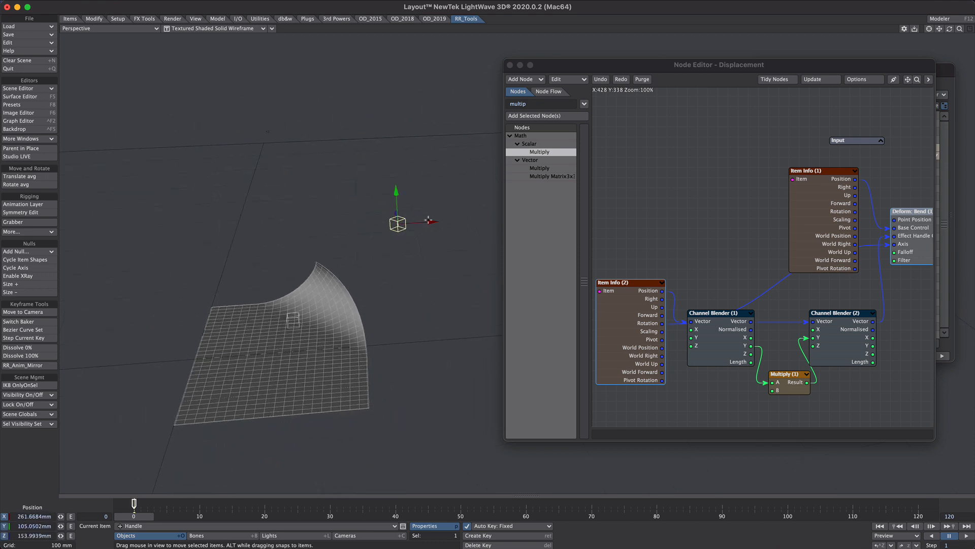
{"action": "left_click_drag", "start_coordinate": [397, 204], "coordinate": [337, 209]}
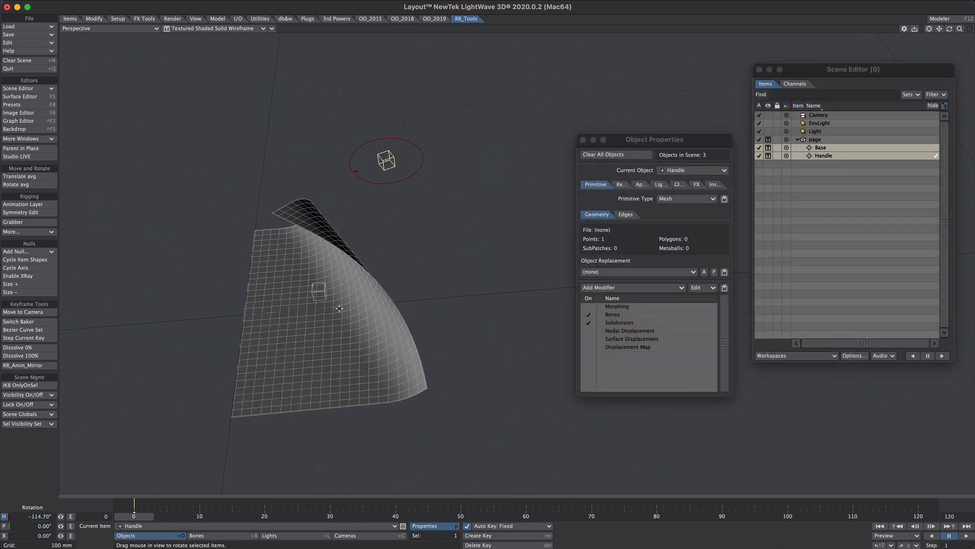
With Base selected, set Auto Key to Modified channels
{"action": "left_click", "coordinate": [819, 147]}
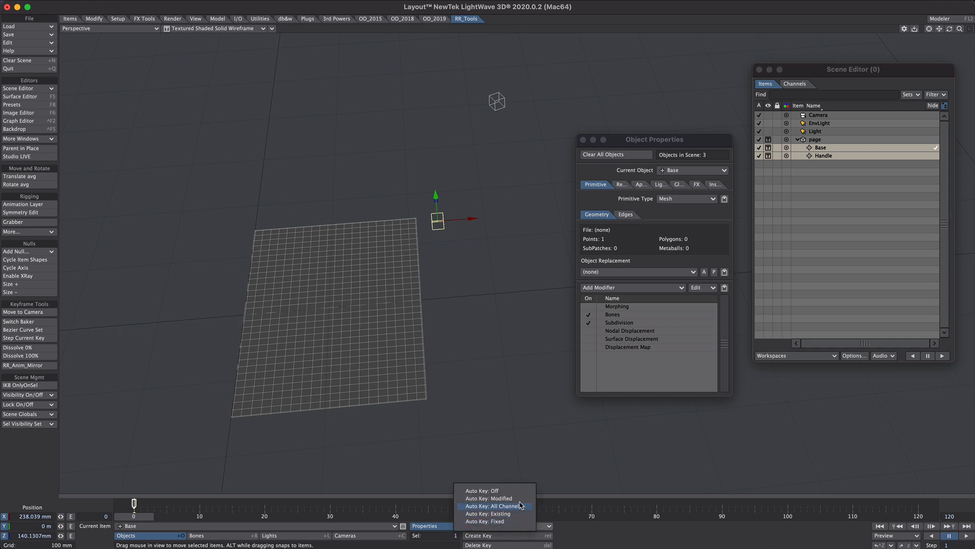
{"action": "left_click", "coordinate": [489, 498]}
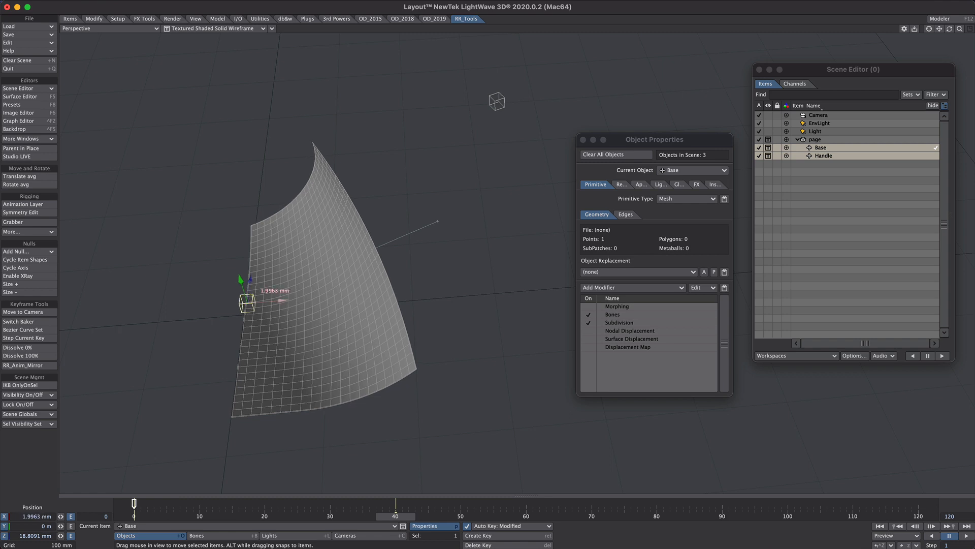
Move and rotate the Handle null at a later frame so the page tips over, then view from Top
{"action": "left_click", "coordinate": [822, 156]}
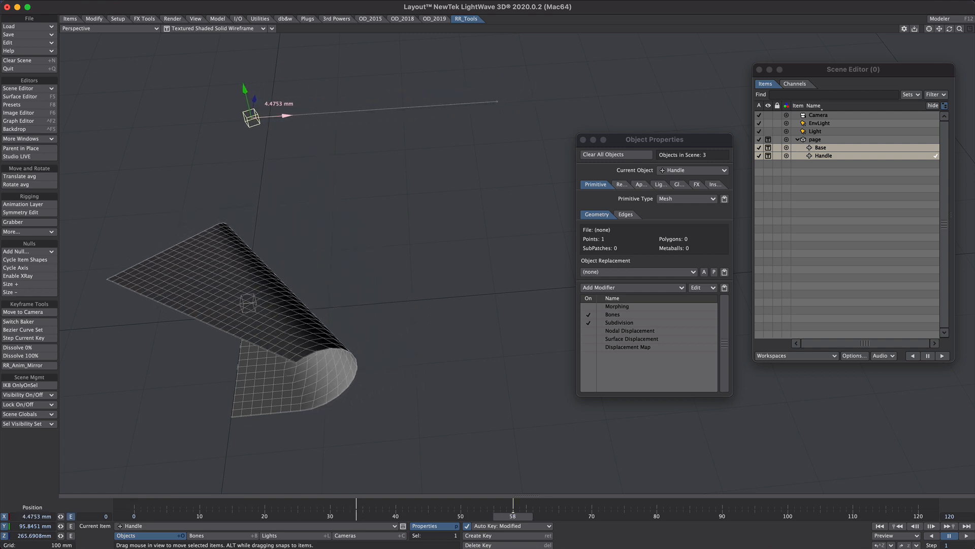
{"action": "left_click_drag", "start_coordinate": [254, 117], "coordinate": [266, 164]}
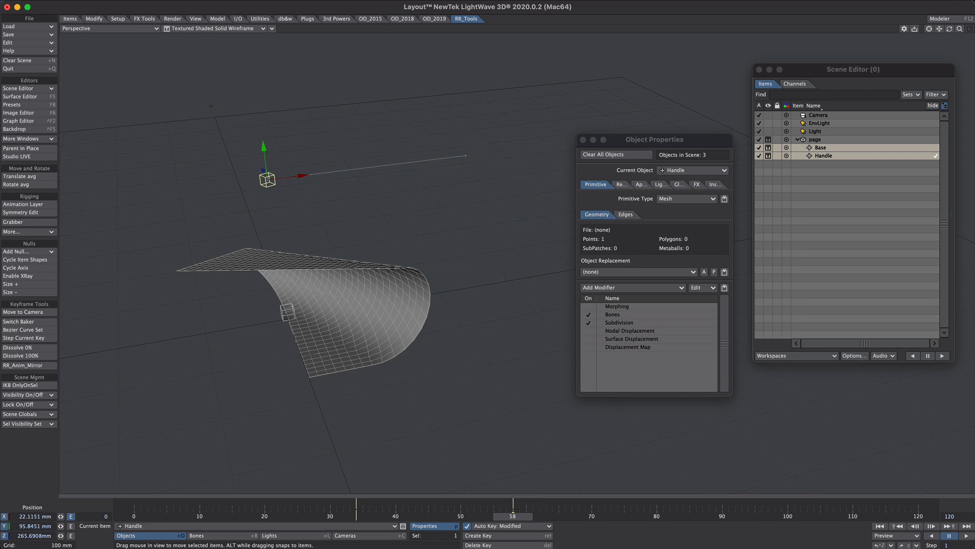
{"action": "left_click_drag", "start_coordinate": [266, 176], "coordinate": [271, 184]}
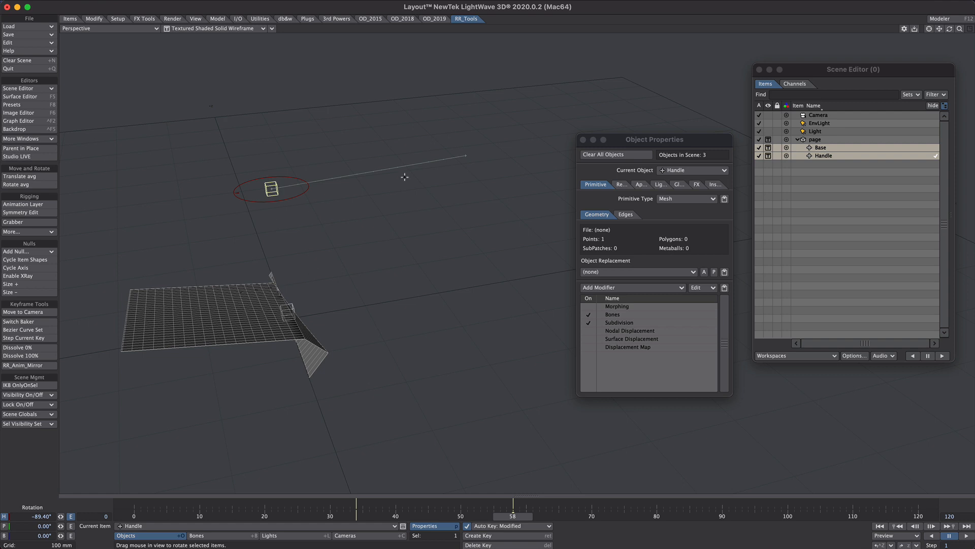
{"action": "left_click", "coordinate": [108, 28]}
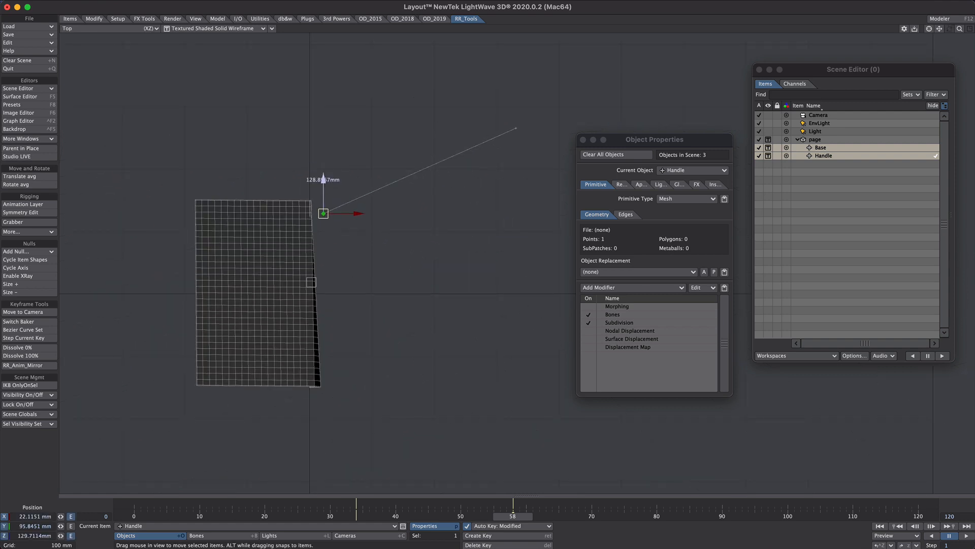
Align the Base and Handle nulls with the page edge in Top view, returning to Perspective
{"action": "left_click", "coordinate": [823, 147]}
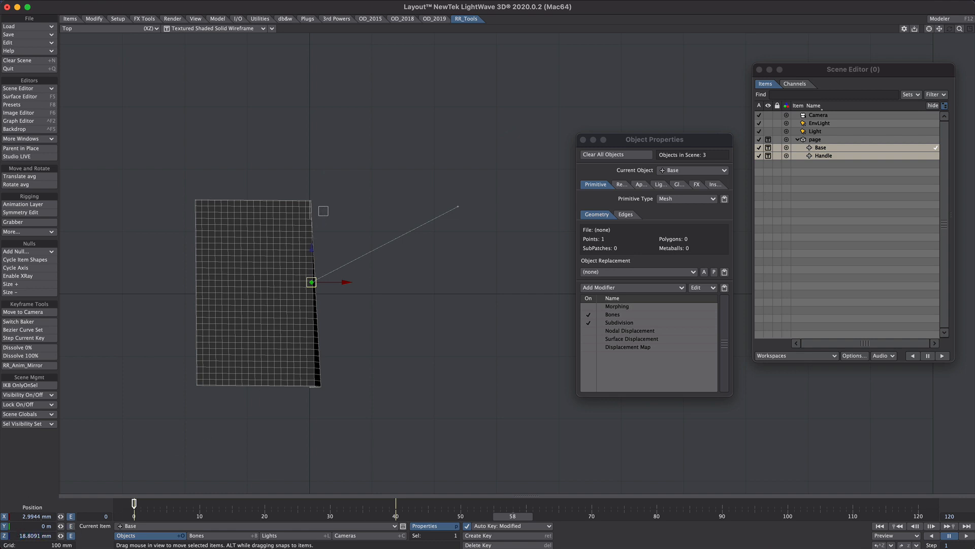
{"action": "left_click", "coordinate": [824, 156]}
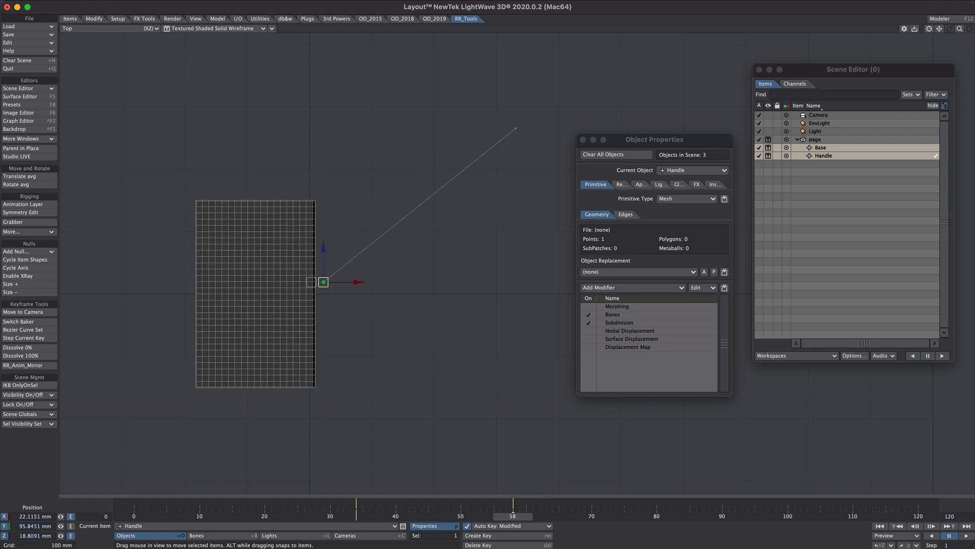
{"action": "left_click", "coordinate": [109, 28]}
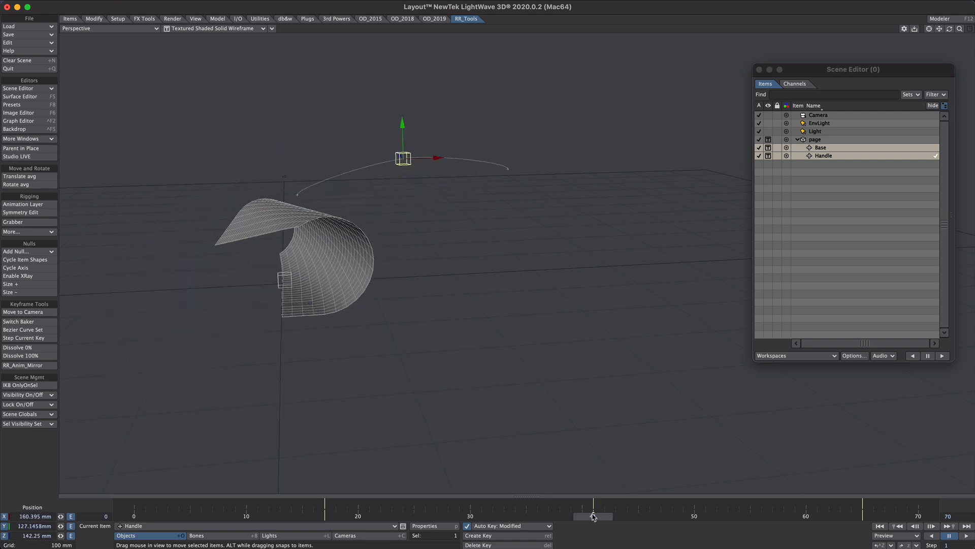
Select the page, display it as Shaded Solid and play the curl animation
{"action": "left_click", "coordinate": [19, 121]}
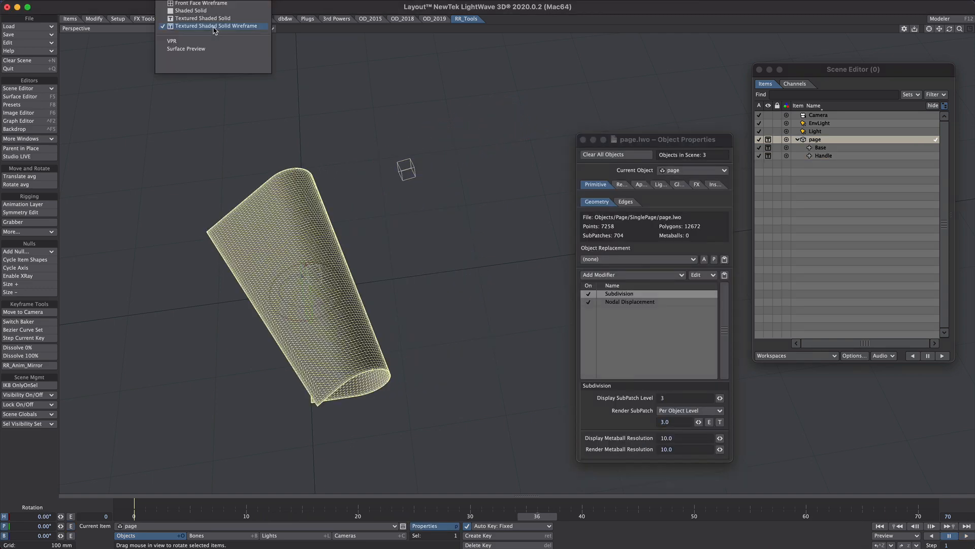
{"action": "left_click", "coordinate": [190, 10]}
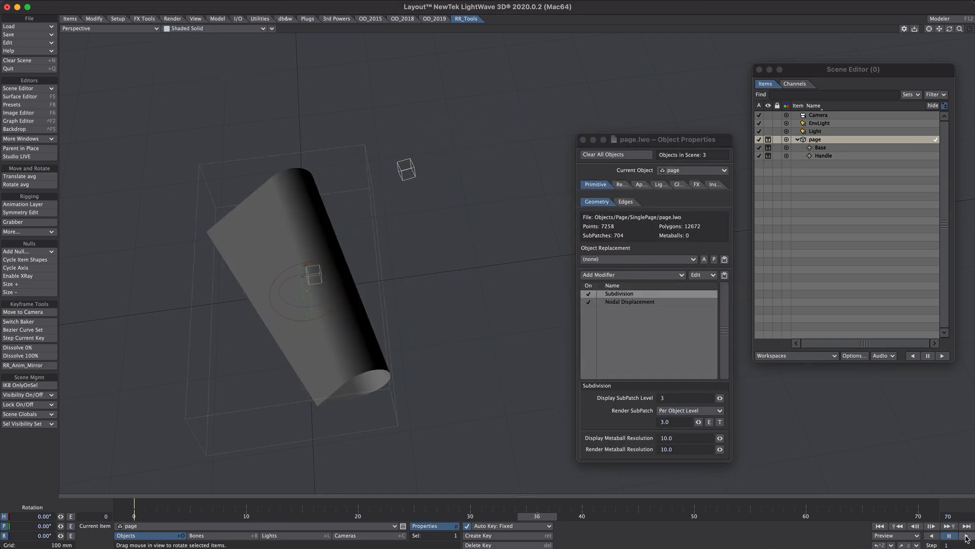
{"action": "left_click", "coordinate": [21, 95]}
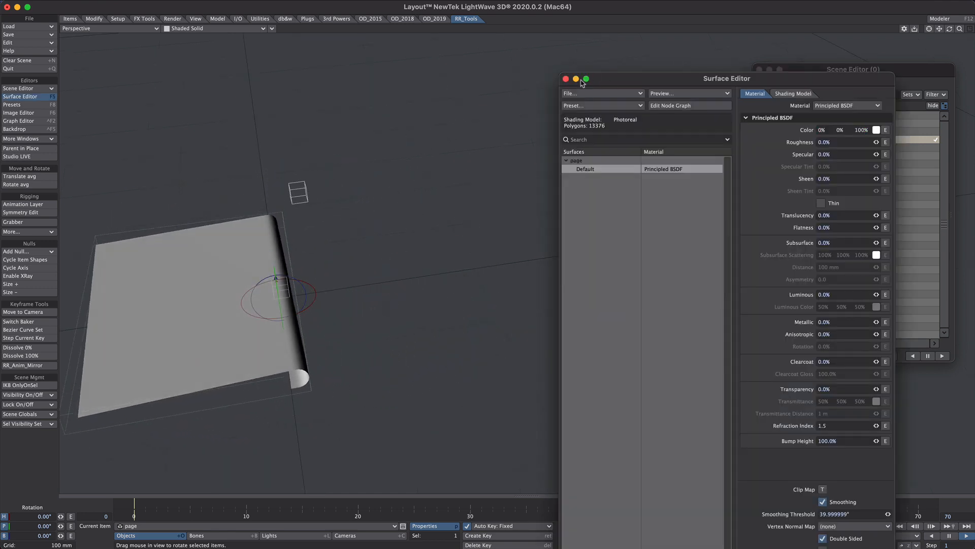